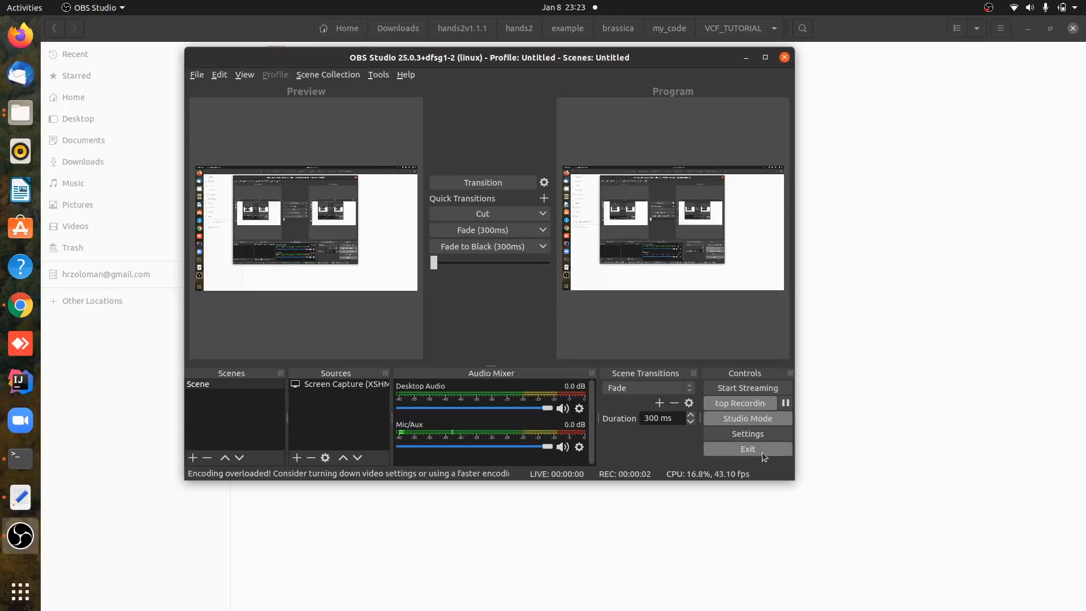
{"action": "mouse_move", "coordinate": [883, 399]}
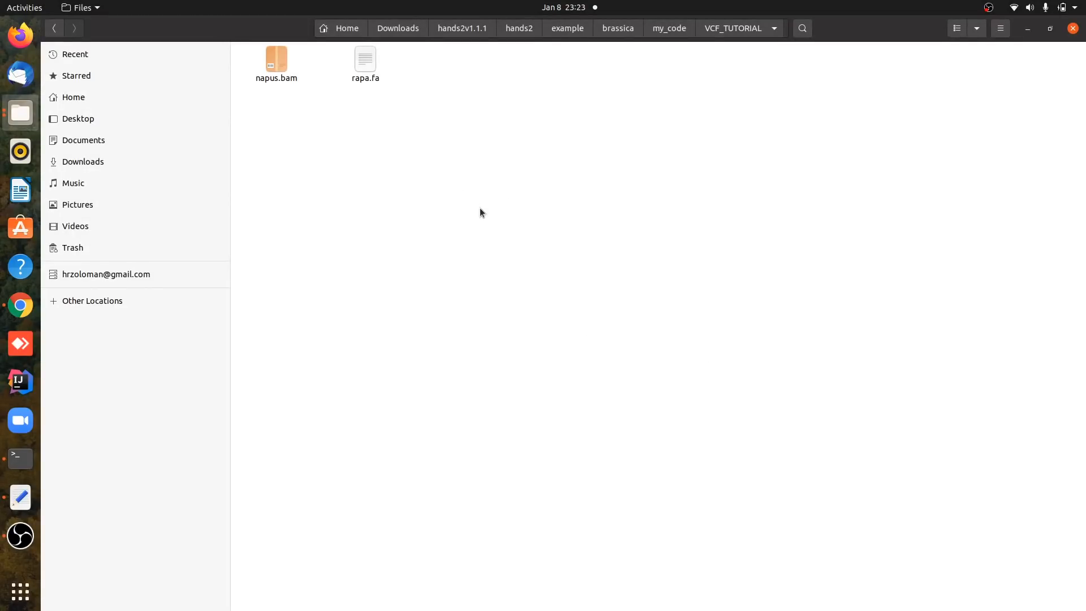
- Open a terminal in the VCF_TUTORIAL folder from the Files context menu
{"action": "right_click", "coordinate": [481, 213]}
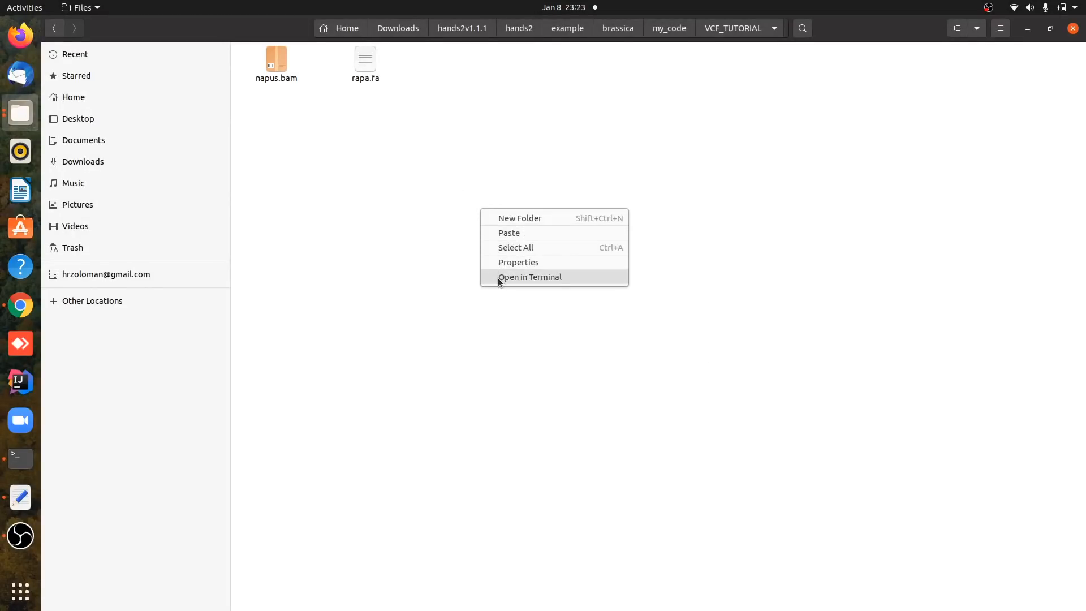
{"action": "left_click", "coordinate": [529, 275]}
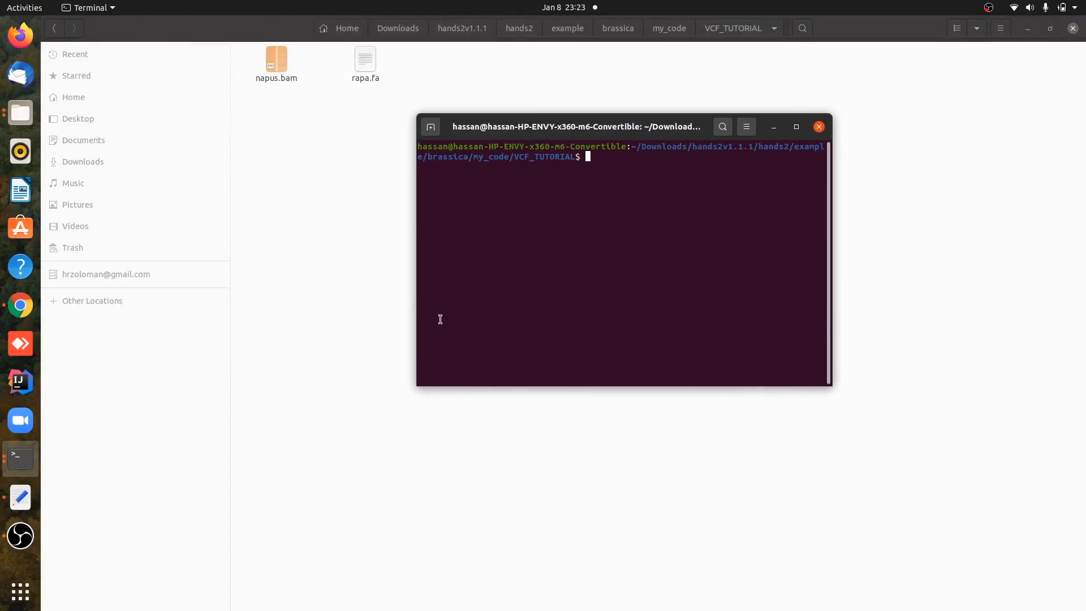
{"action": "mouse_move", "coordinate": [37, 510]}
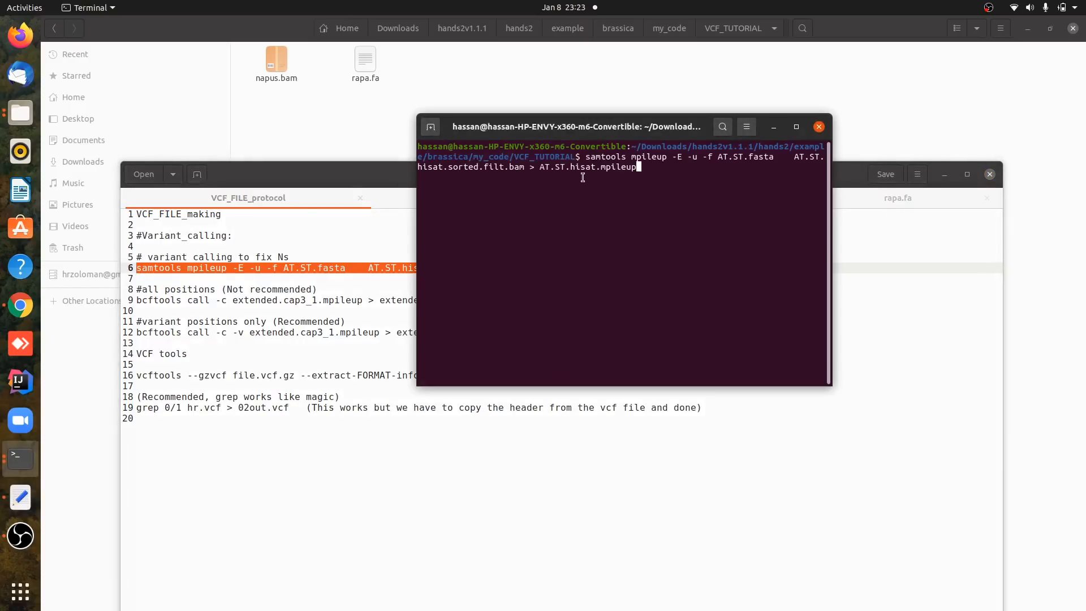
{"action": "mouse_move", "coordinate": [600, 168]}
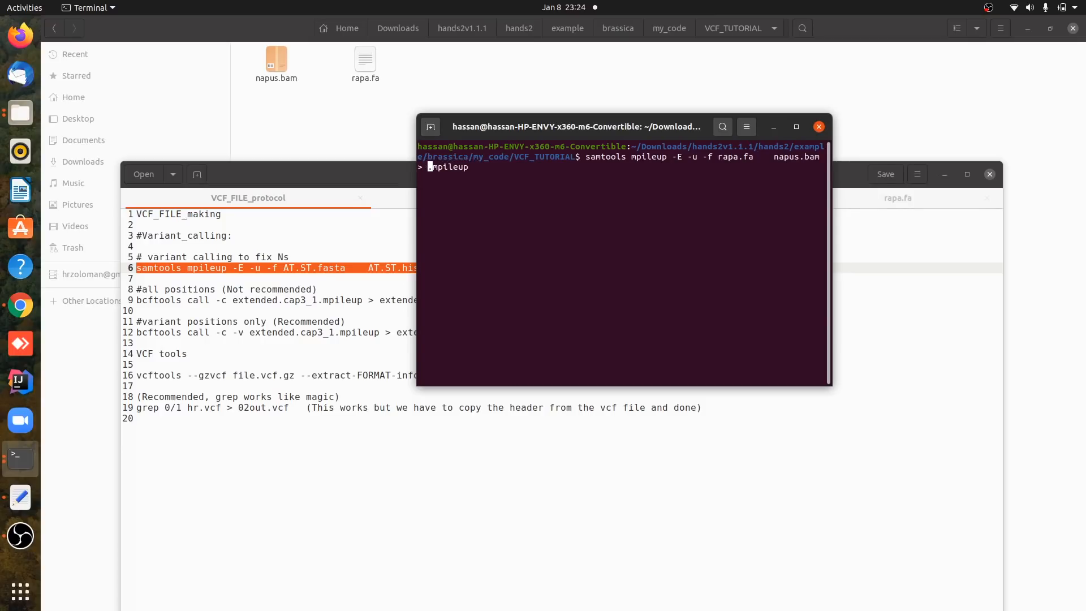
- Run samtools mpileup -E -u -f rapa.fa napus.bam > vcf_file.mpileup
{"action": "type", "text": "vcf_file"}
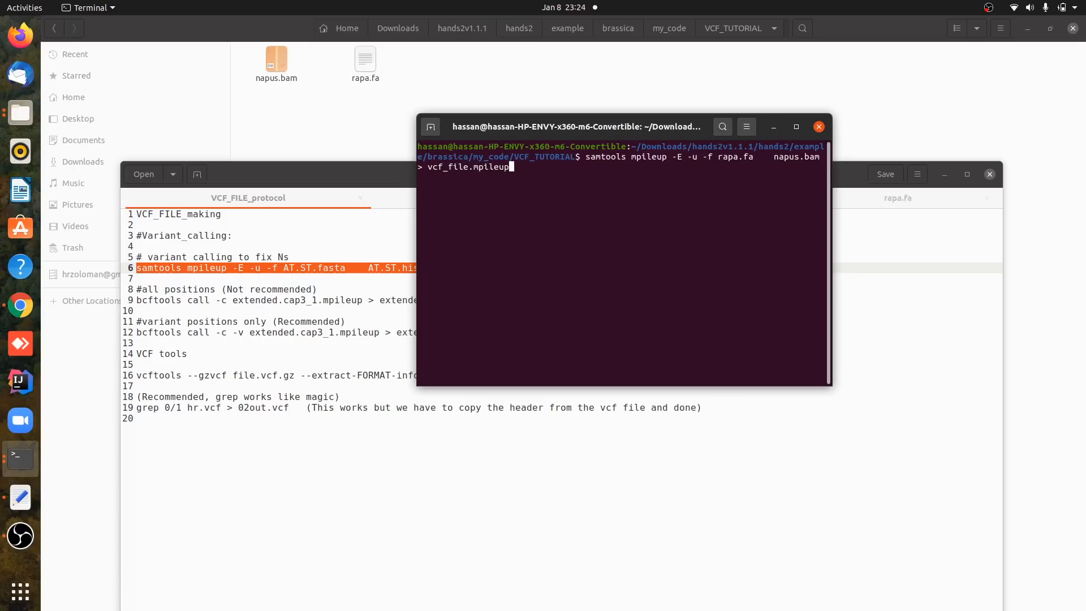
{"action": "key", "text": "Return"}
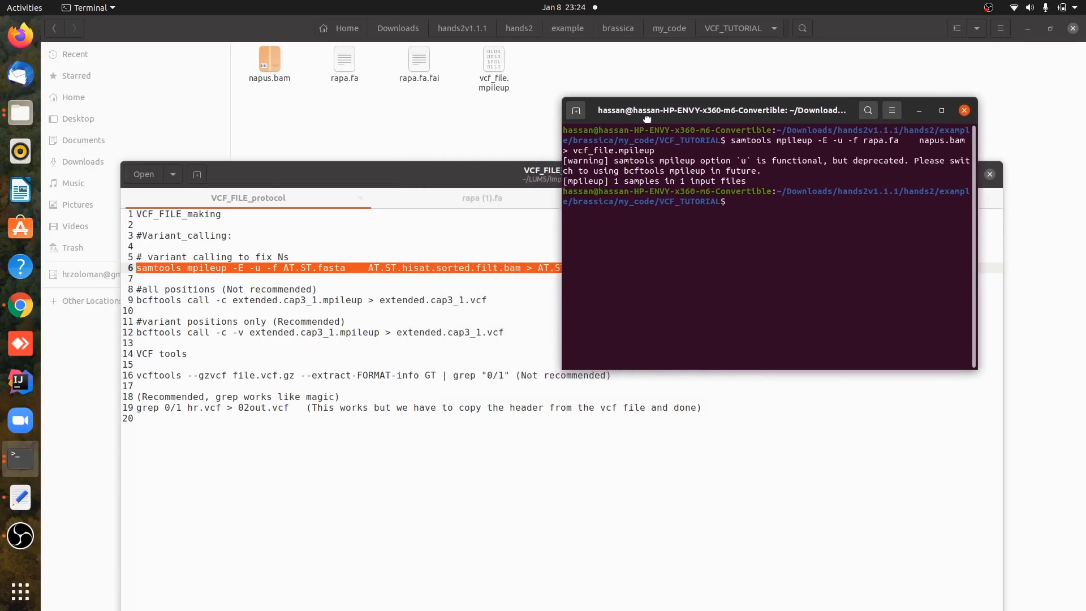
{"action": "mouse_move", "coordinate": [497, 135]}
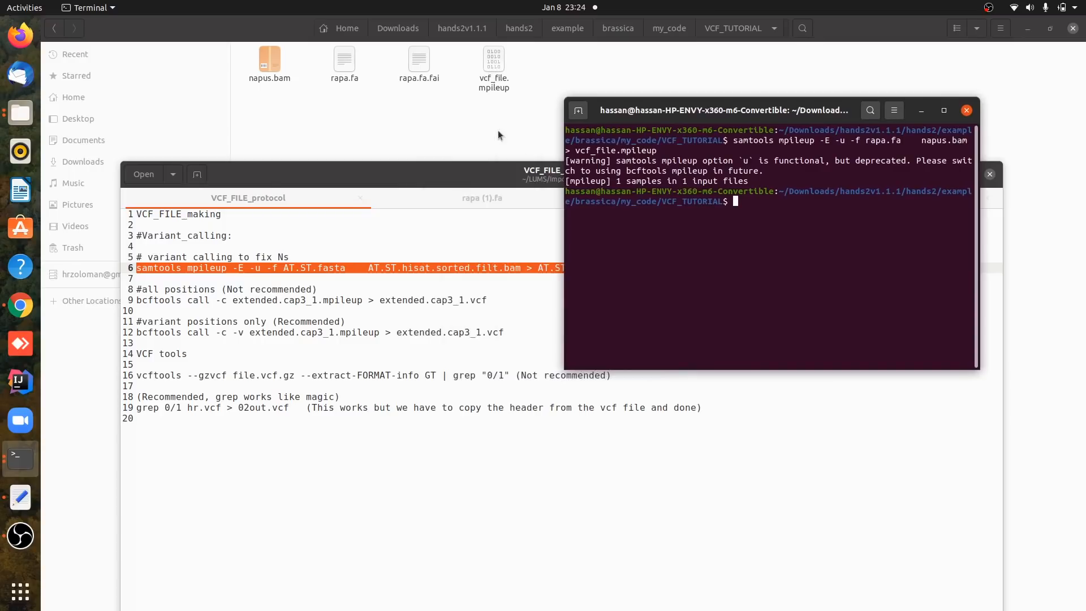
{"action": "mouse_move", "coordinate": [306, 279]}
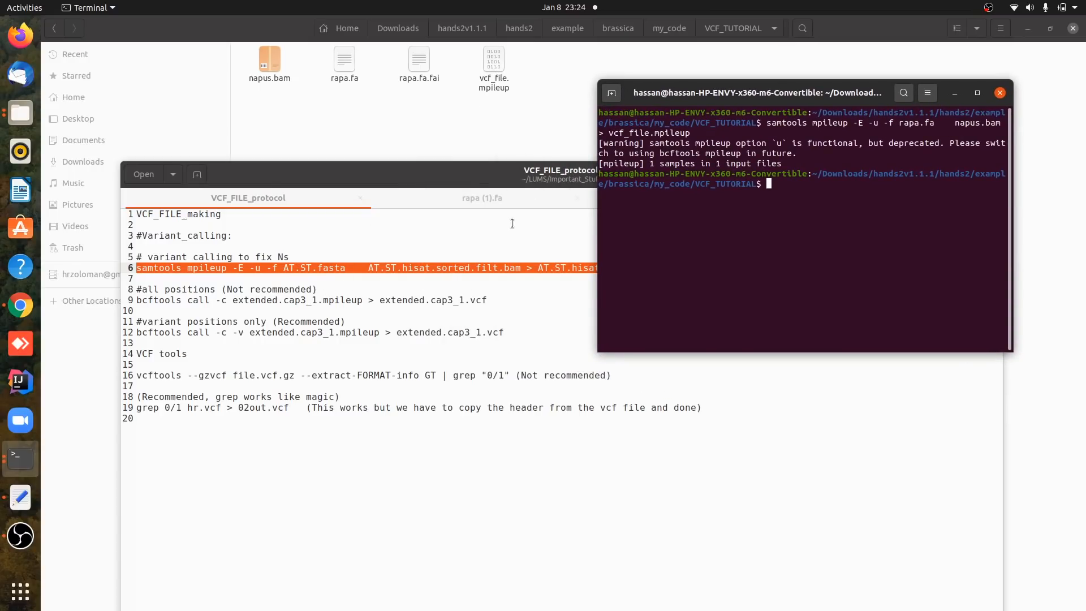
{"action": "mouse_move", "coordinate": [456, 319]}
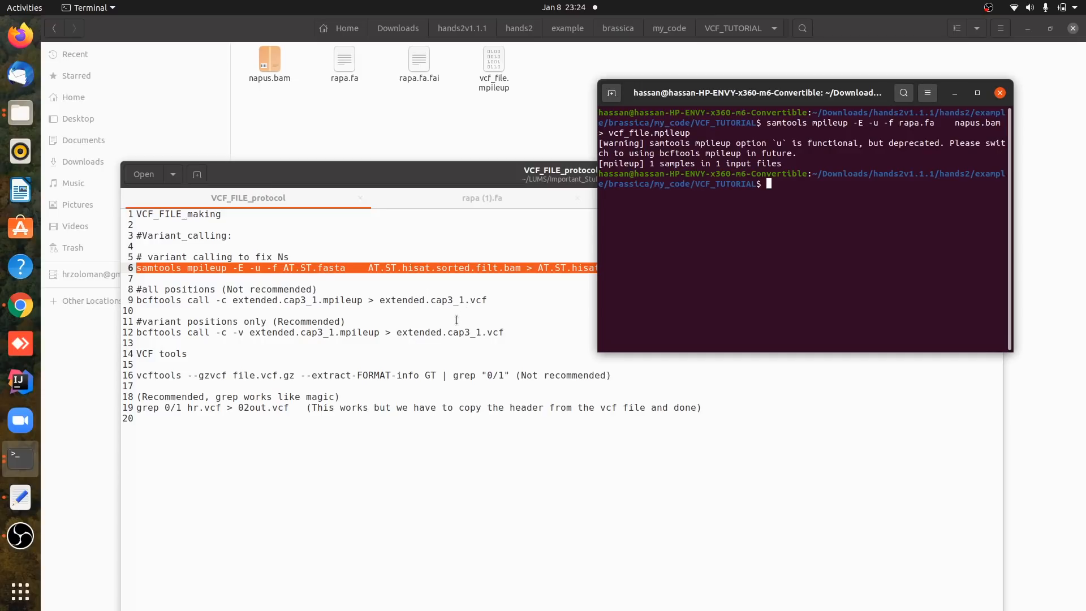
{"action": "mouse_move", "coordinate": [491, 292]}
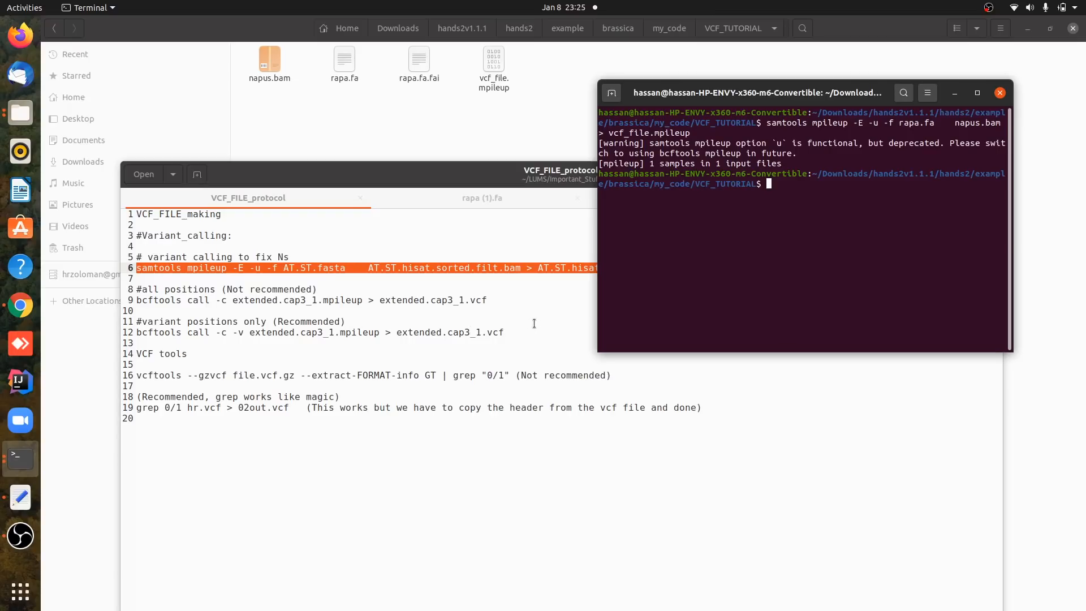
{"action": "mouse_move", "coordinate": [595, 289]}
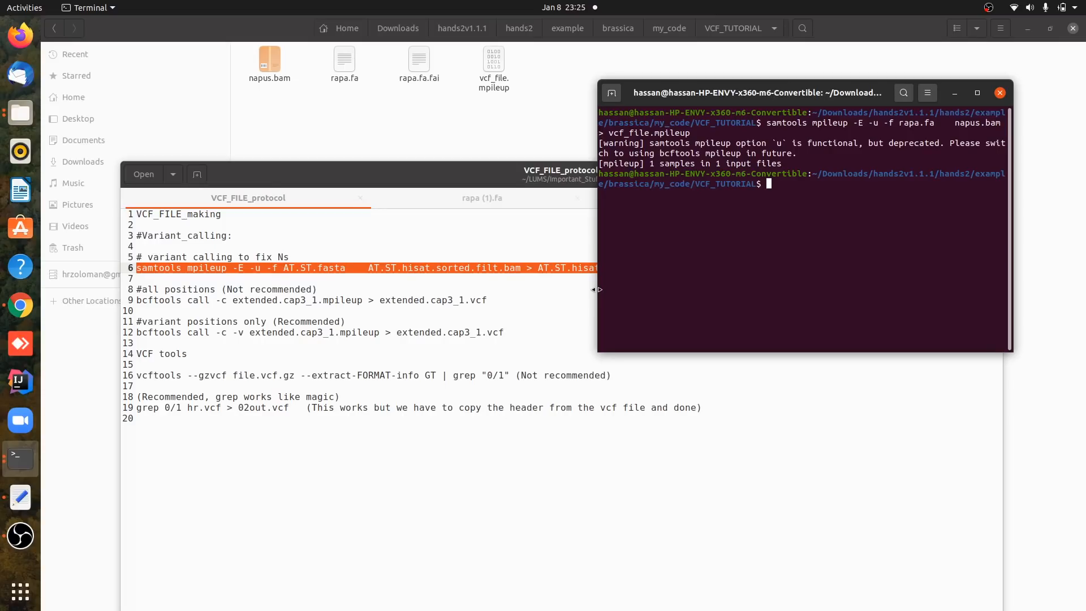
{"action": "mouse_move", "coordinate": [506, 324]}
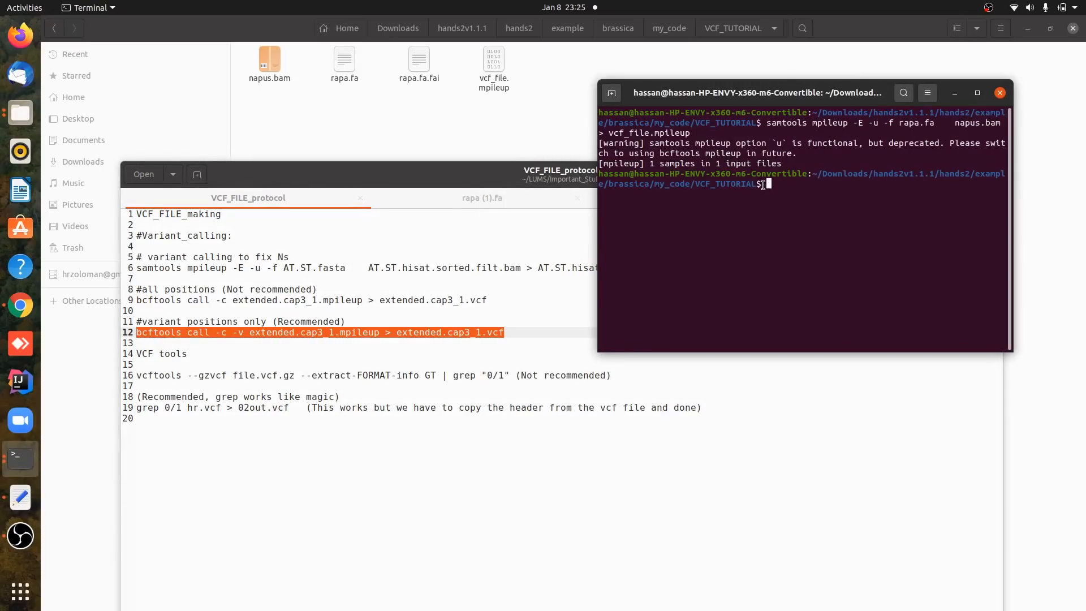
- Run bcftools call -c -v vcf_file.mpileup > vcf_file.vcf to call variants
{"action": "type", "text": "bcftools call -c -v extended.cap3_1.mpileup > extended.cap3_1.vcf"}
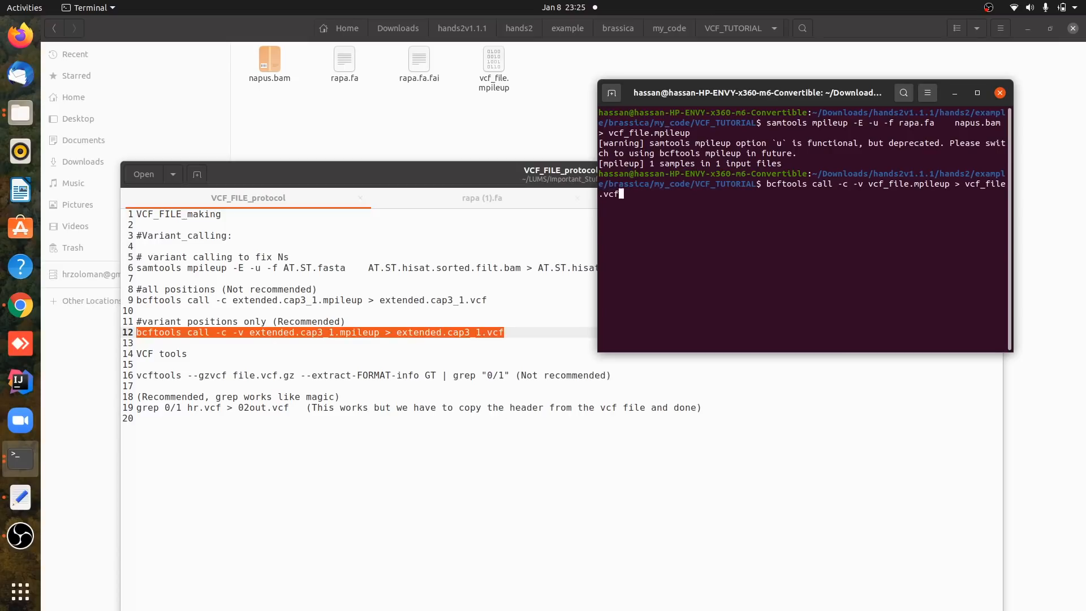
{"action": "key", "text": "Return"}
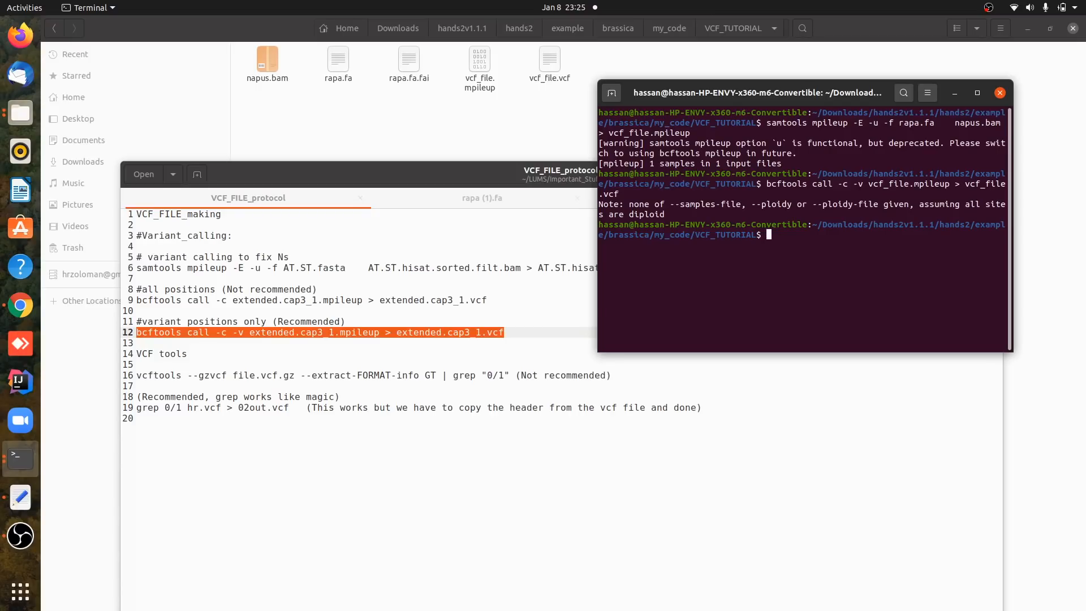
{"action": "mouse_move", "coordinate": [551, 78]}
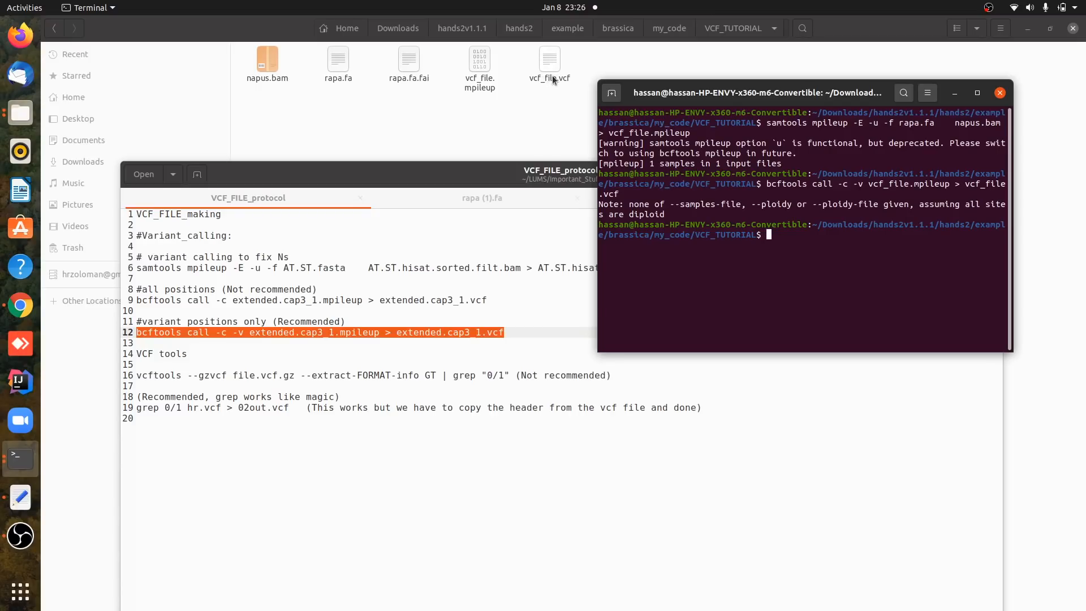
- Open vcf_file.vcf in Text Editor and inspect its header and 1/1 genotype records
{"action": "left_click", "coordinate": [550, 62]}
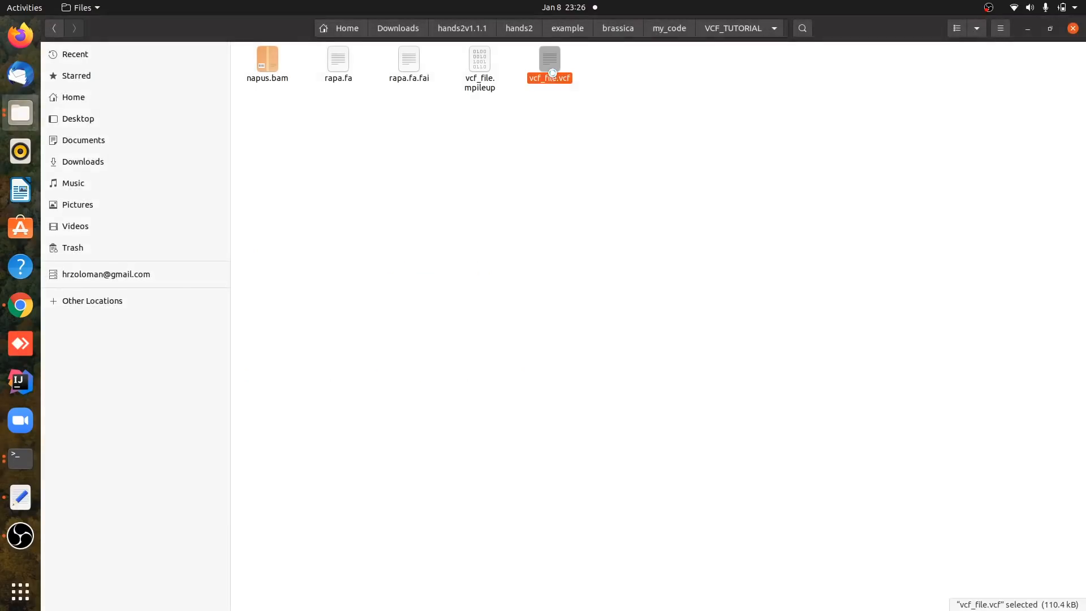
{"action": "double_click", "coordinate": [549, 64]}
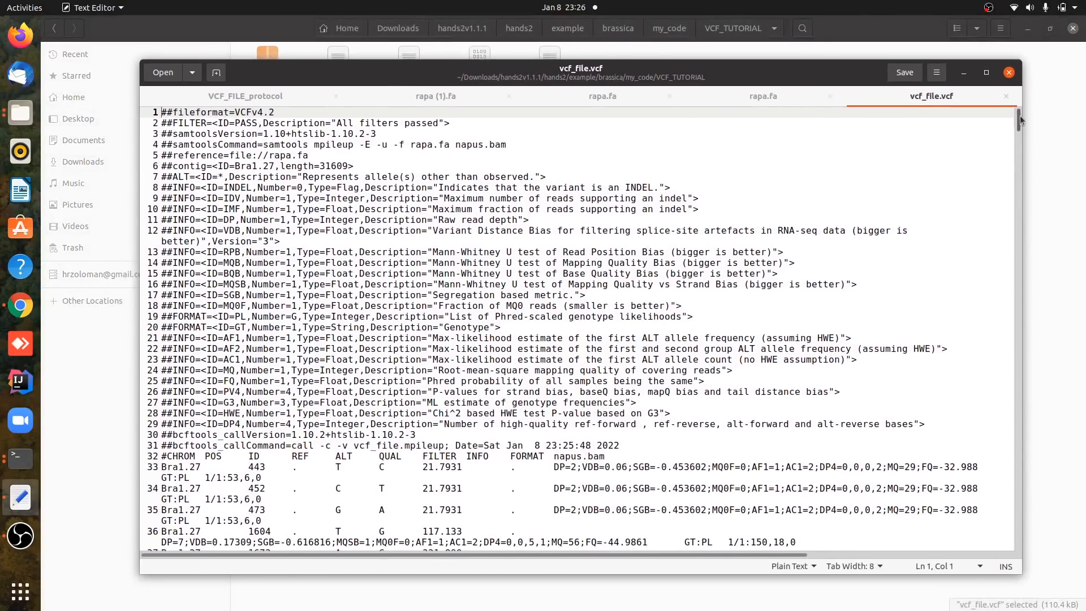
{"action": "scroll", "scroll_direction": "down", "scroll_amount": 3}
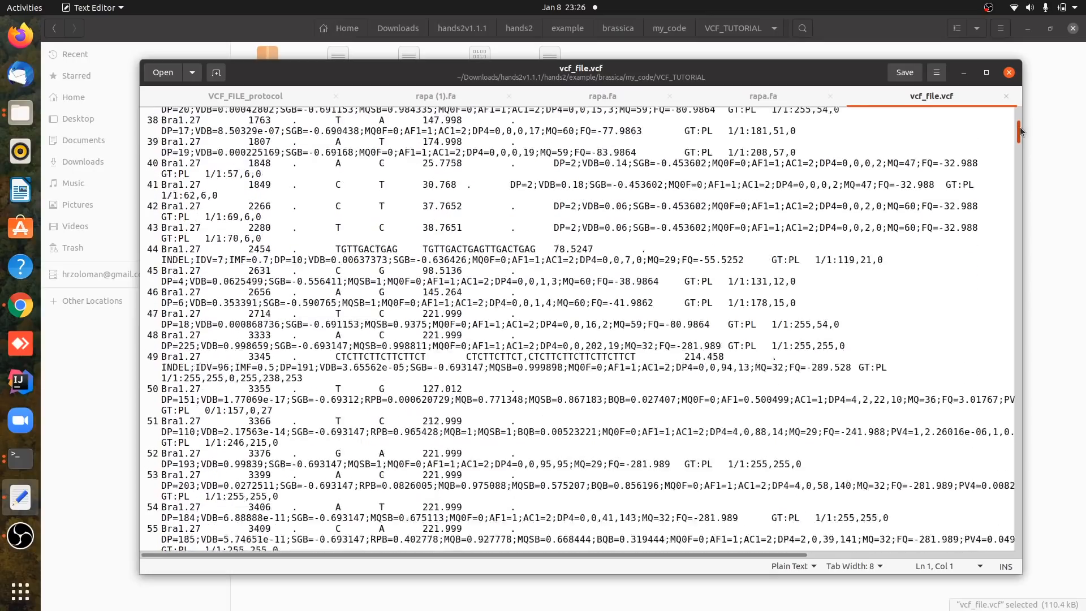
{"action": "scroll", "scroll_direction": "up", "scroll_amount": 3}
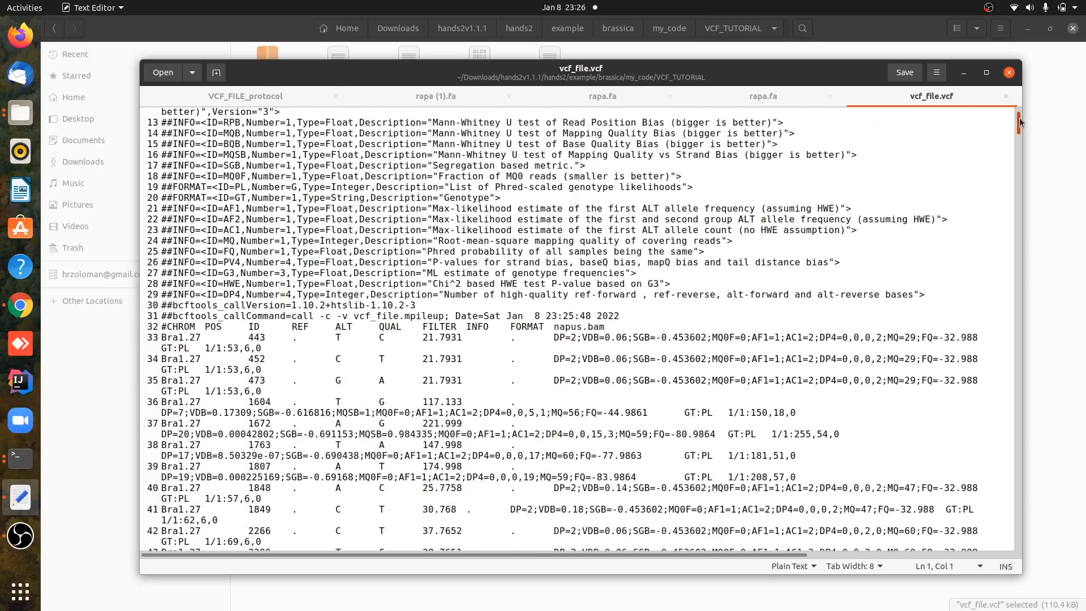
{"action": "scroll", "scroll_direction": "down", "scroll_amount": 3}
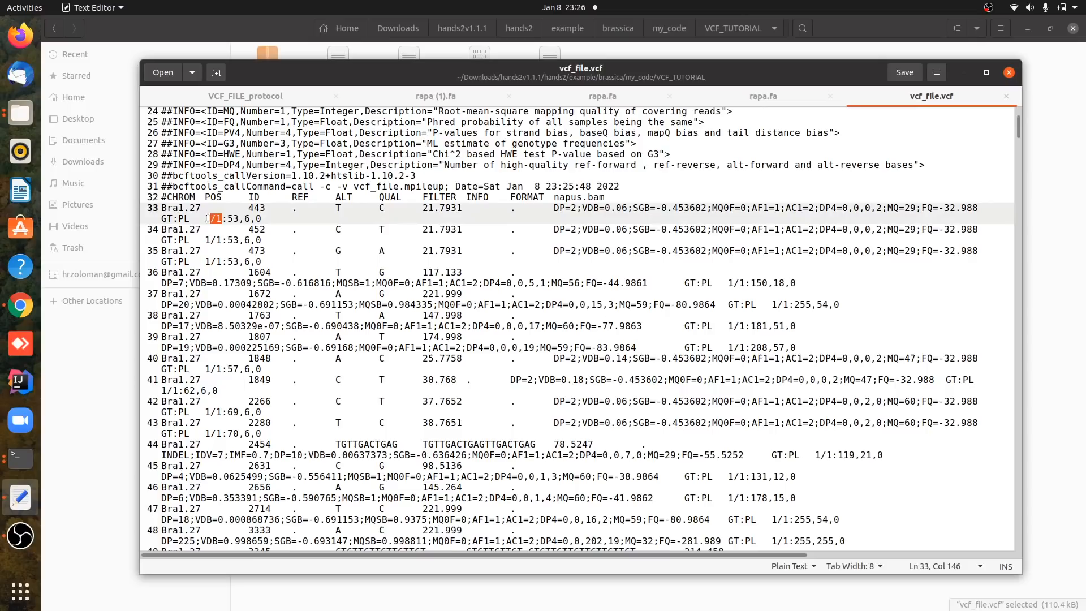
{"action": "left_click", "coordinate": [213, 240]}
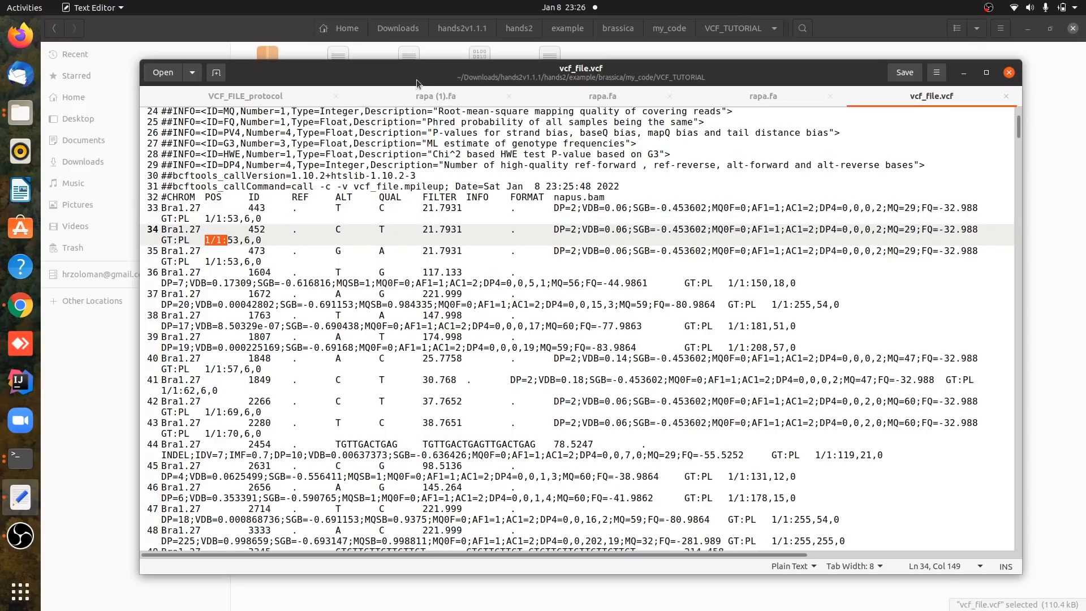
{"action": "mouse_move", "coordinate": [930, 199]}
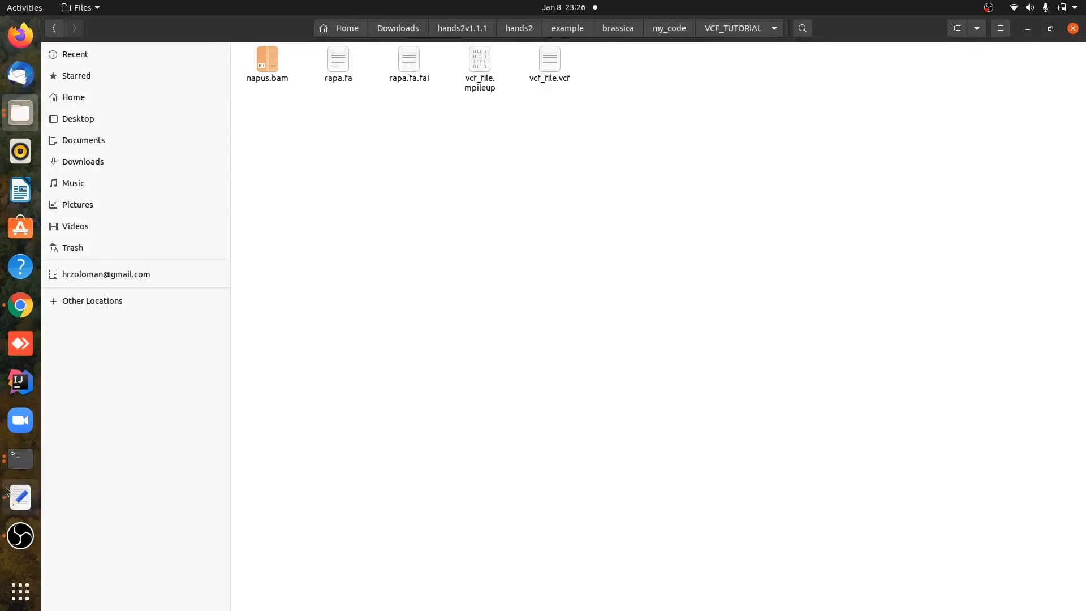
{"action": "left_click", "coordinate": [21, 458]}
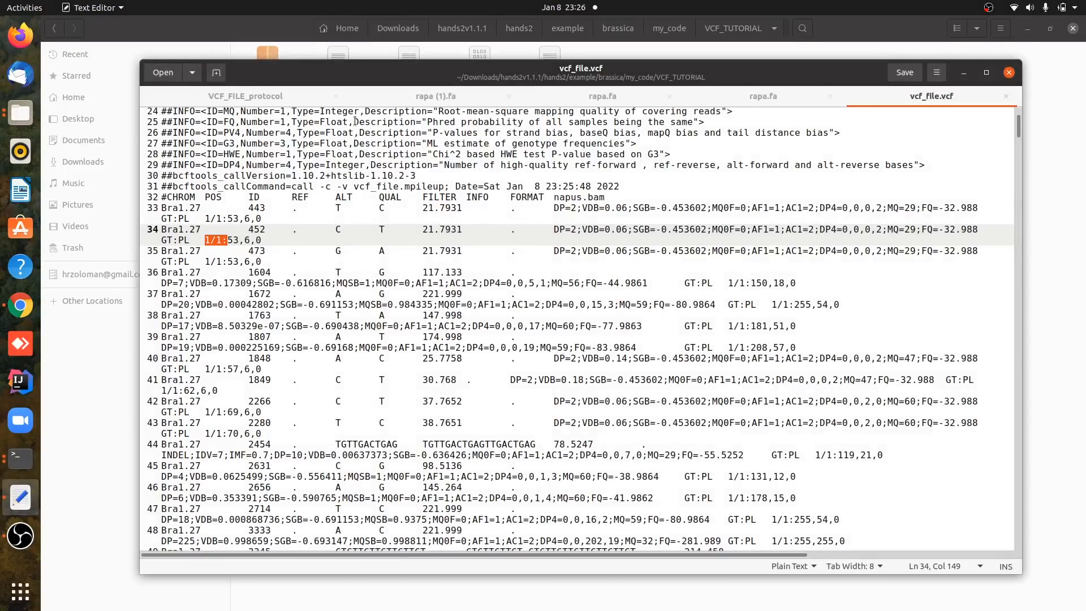
{"action": "left_click", "coordinate": [245, 95]}
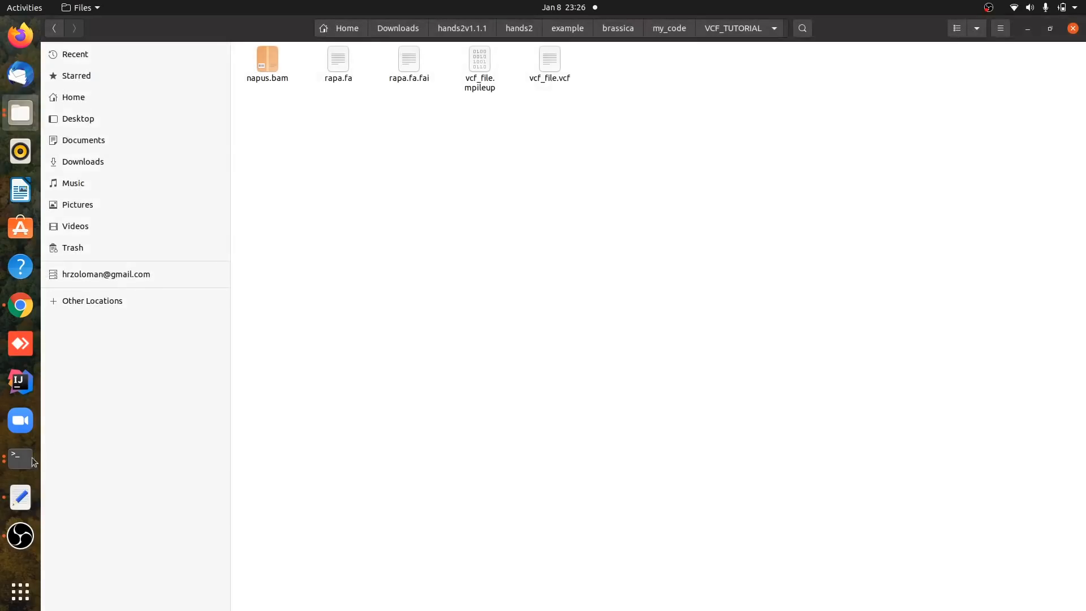
{"action": "left_click", "coordinate": [19, 457]}
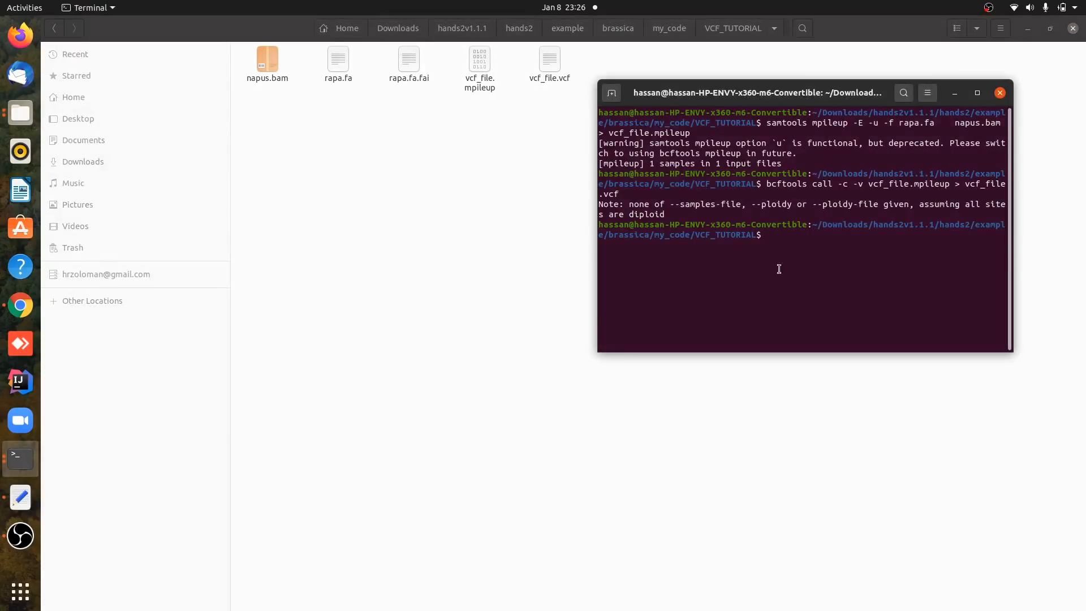
- Run grep 0/1 vcf_file.vcf > final_vcf.vcf to extract heterozygous calls
{"action": "type", "text": "grep 0/1 hr.vcf > 02out.vcf"}
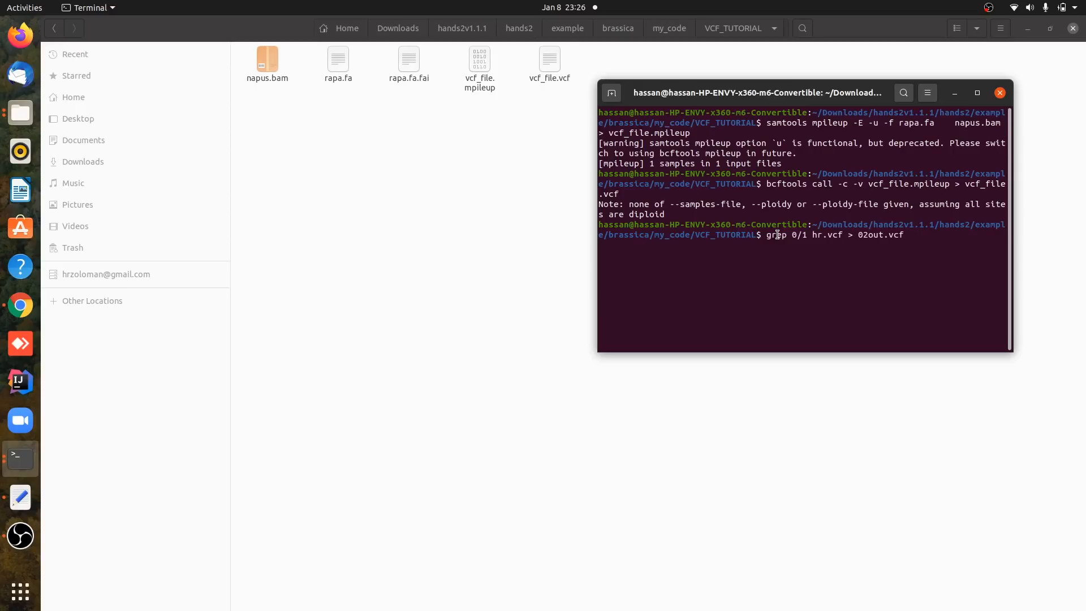
{"action": "mouse_move", "coordinate": [821, 246]}
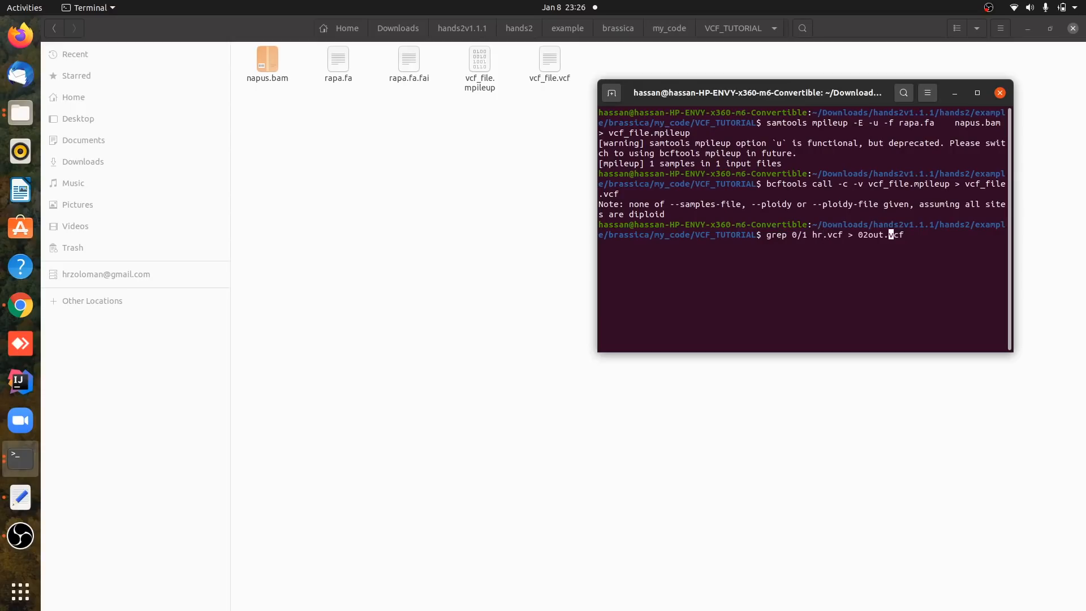
{"action": "mouse_move", "coordinate": [822, 236]}
{"action": "type", "text": "vcf"}
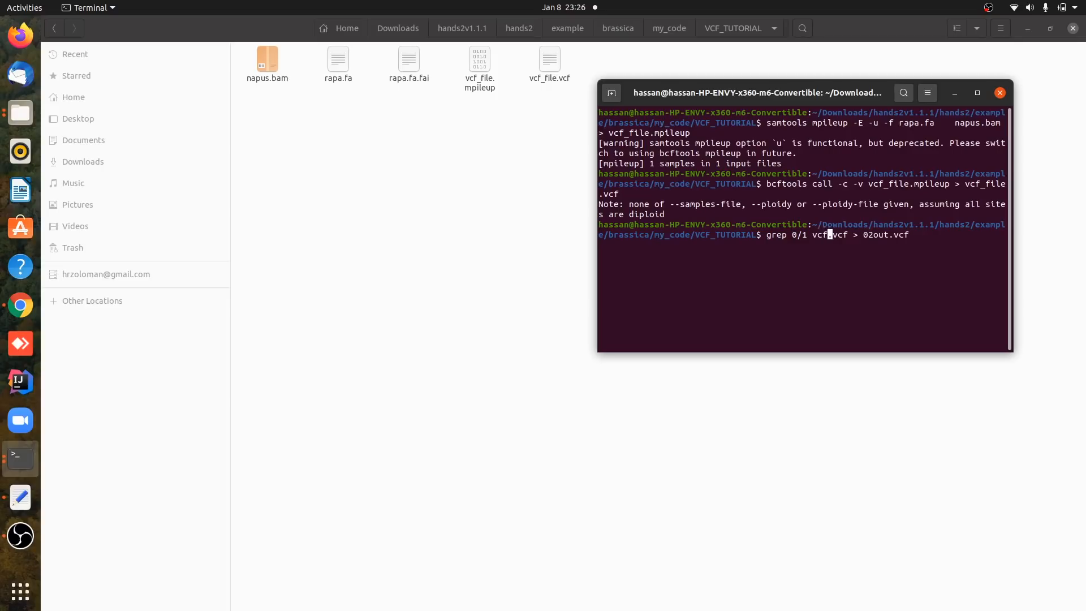
{"action": "type", "text": "_file"}
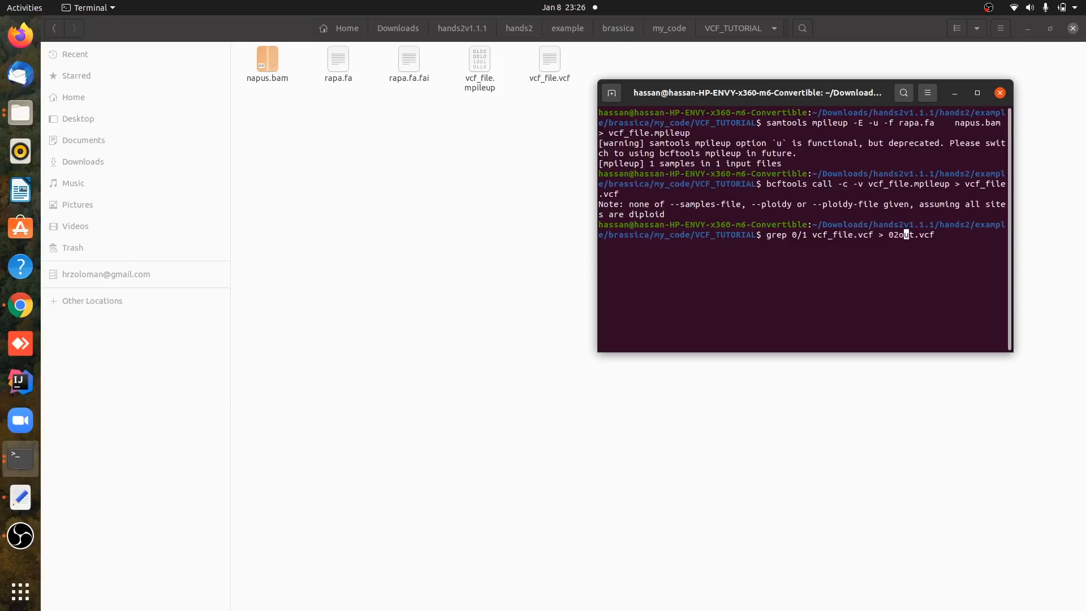
{"action": "key", "text": "BackSpace"}
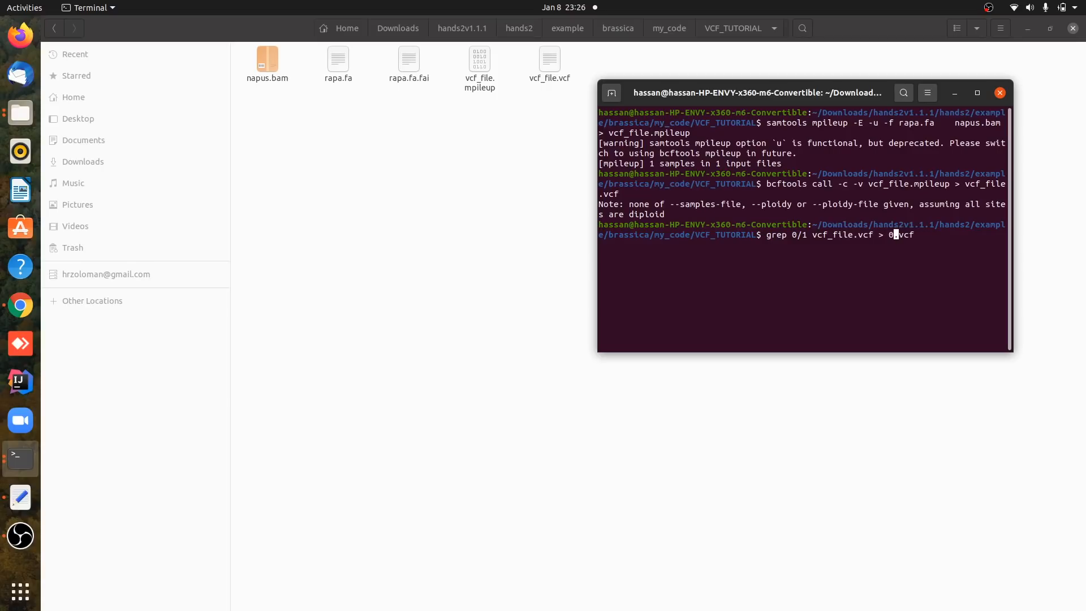
{"action": "type", "text": "final_"}
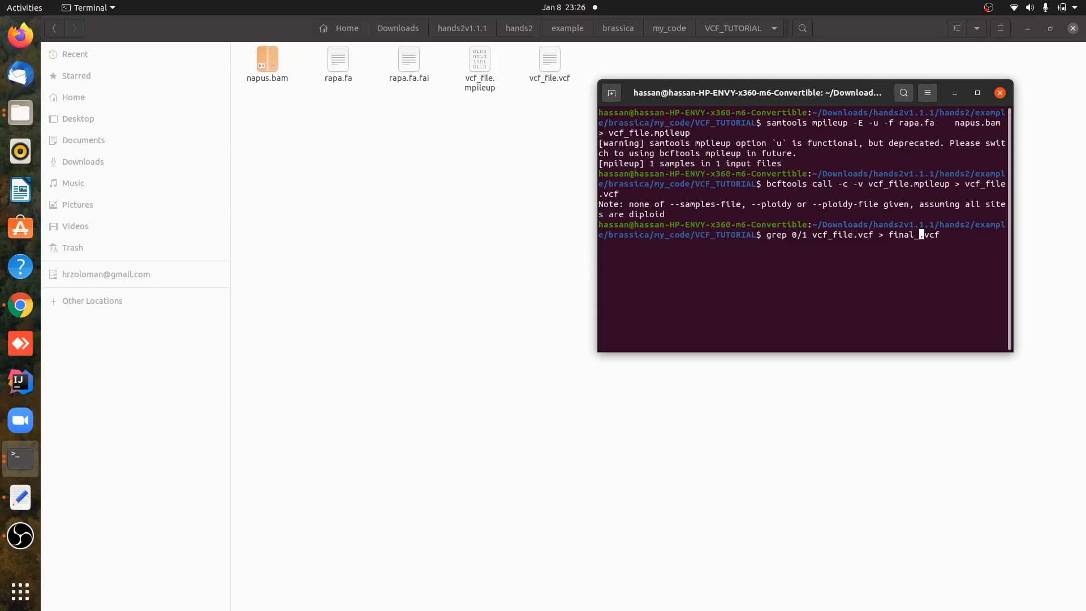
{"action": "type", "text": "vcf"}
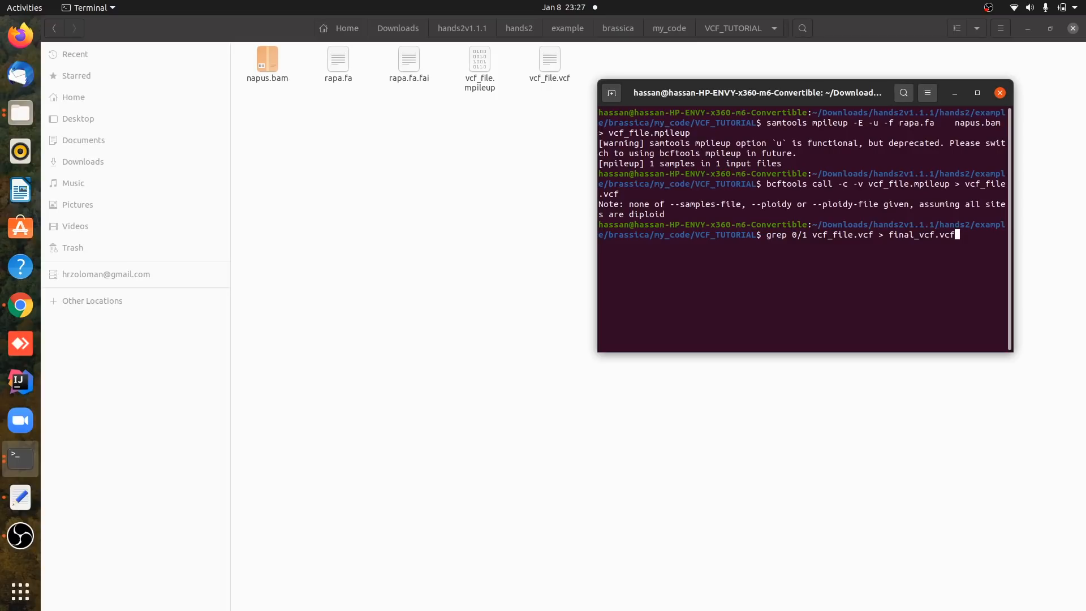
{"action": "mouse_move", "coordinate": [770, 254]}
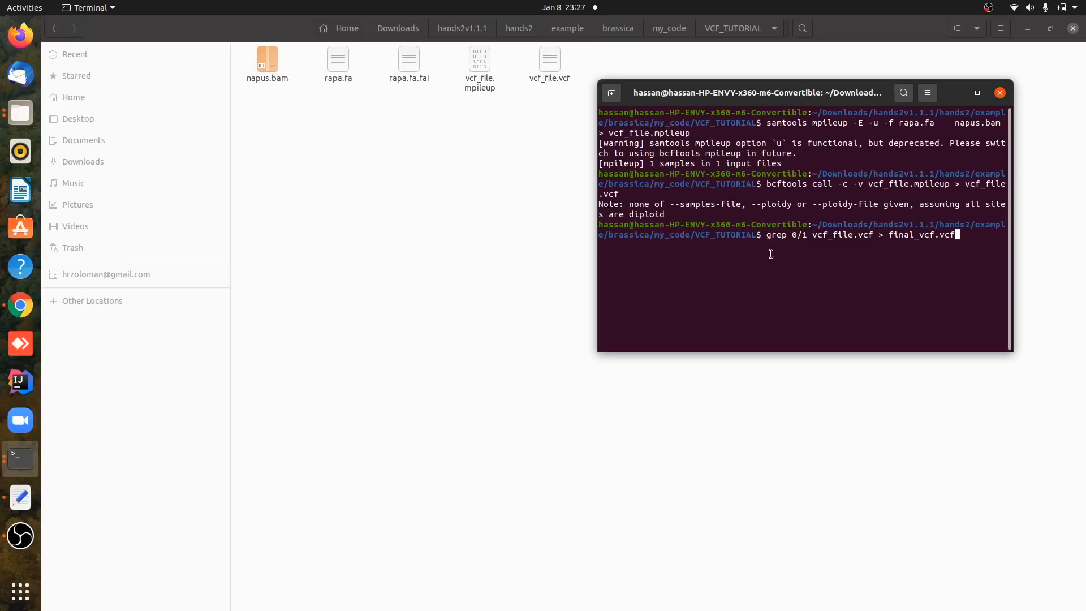
{"action": "mouse_move", "coordinate": [890, 255]}
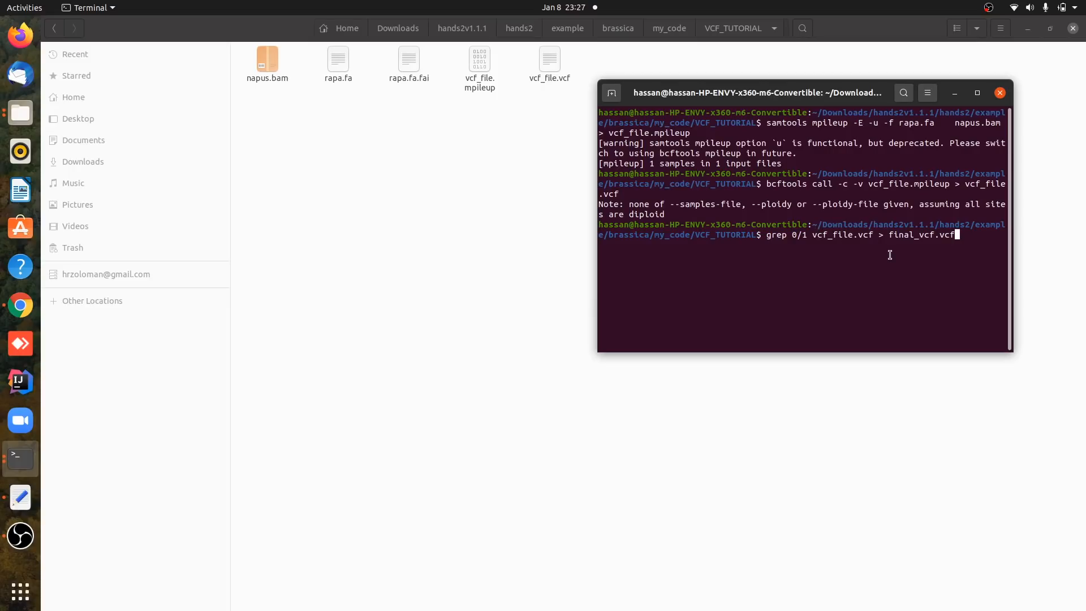
{"action": "key", "text": "Return"}
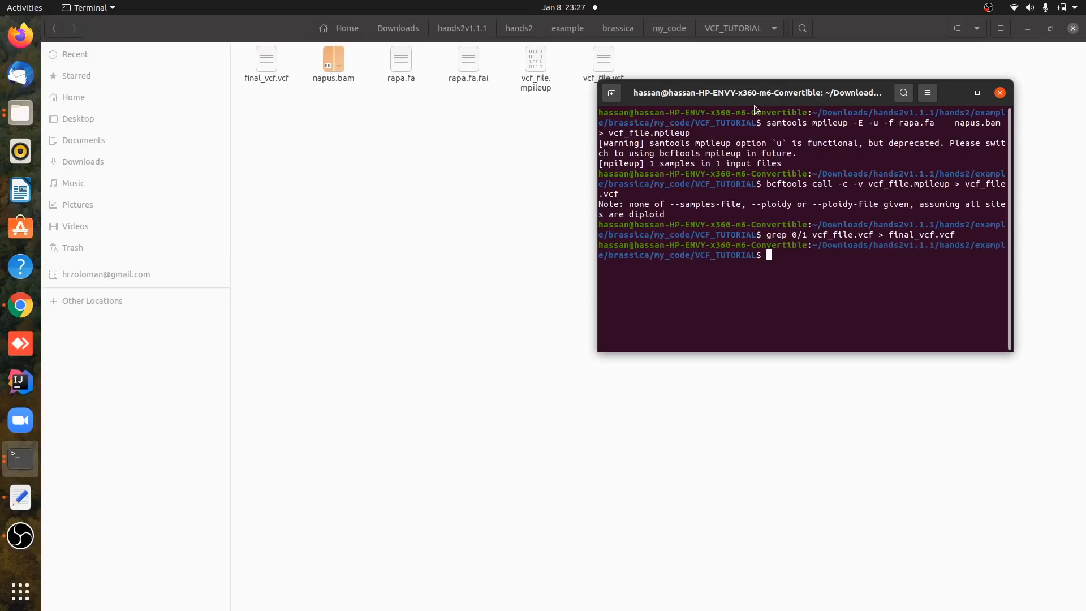
- Open final_vcf.vcf in Text Editor next to vcf_file.vcf, with vcf_file.vcf shown
{"action": "left_click_drag", "start_coordinate": [727, 92], "coordinate": [766, 156]}
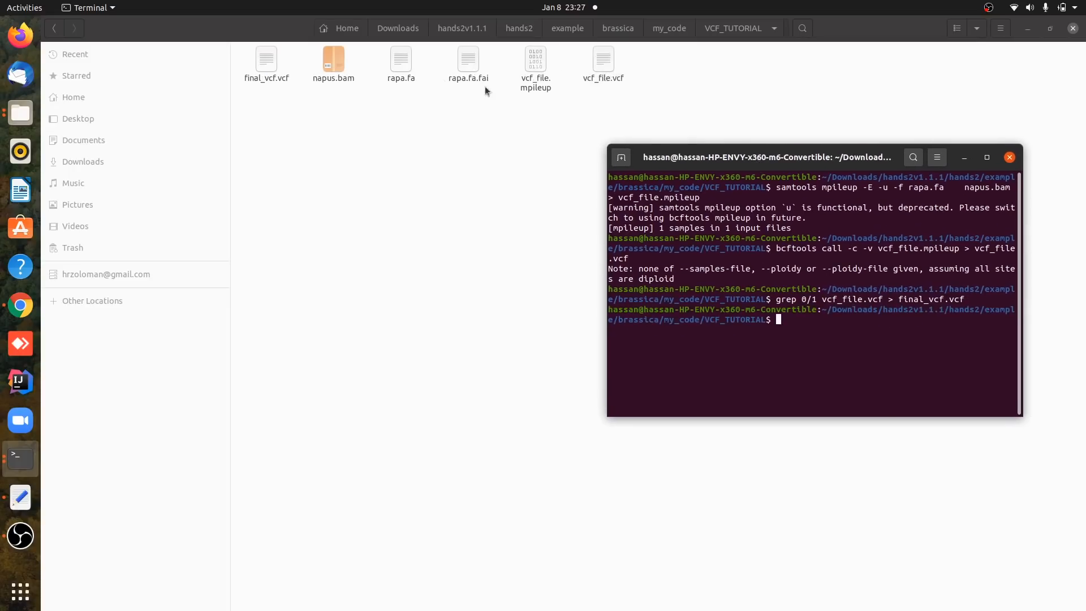
{"action": "double_click", "coordinate": [266, 59]}
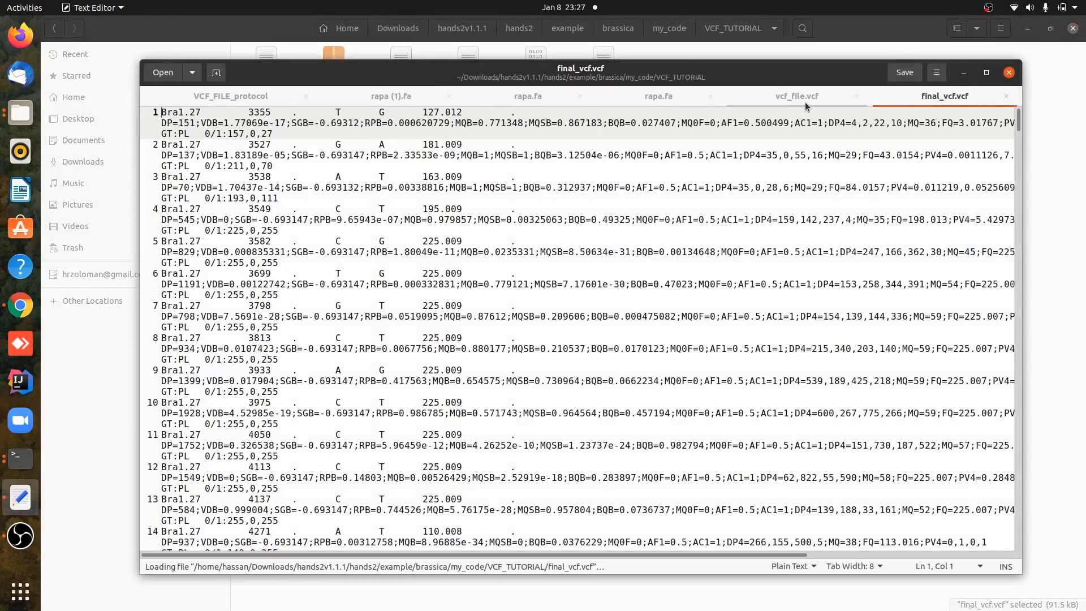
{"action": "left_click", "coordinate": [797, 95]}
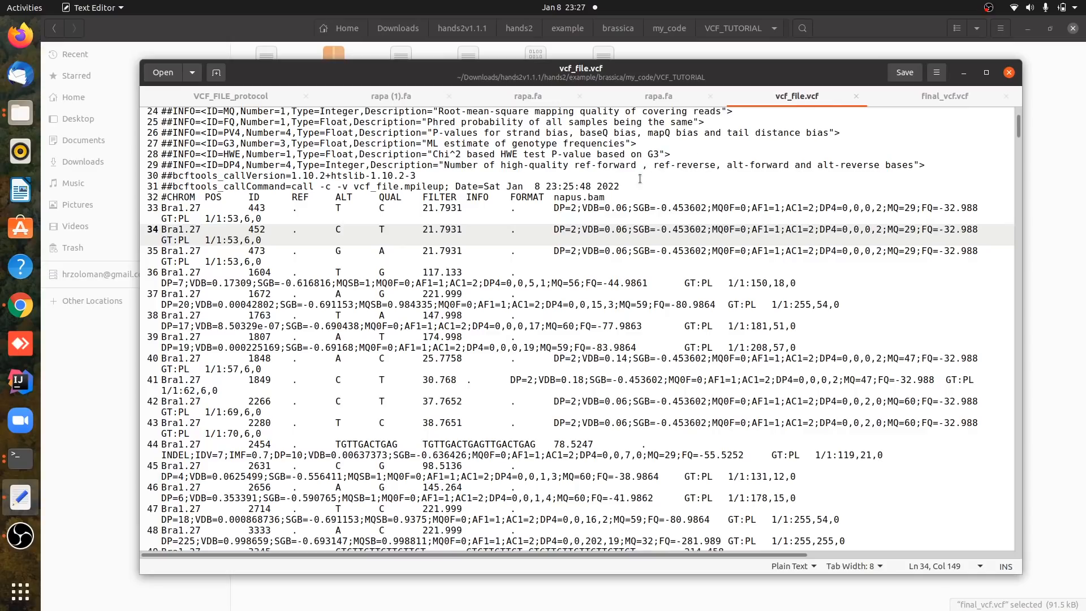
- Select and copy the 32 header lines of vcf_file.vcf, then paste them atop final_vcf.vcf
{"action": "double_click", "coordinate": [591, 197]}
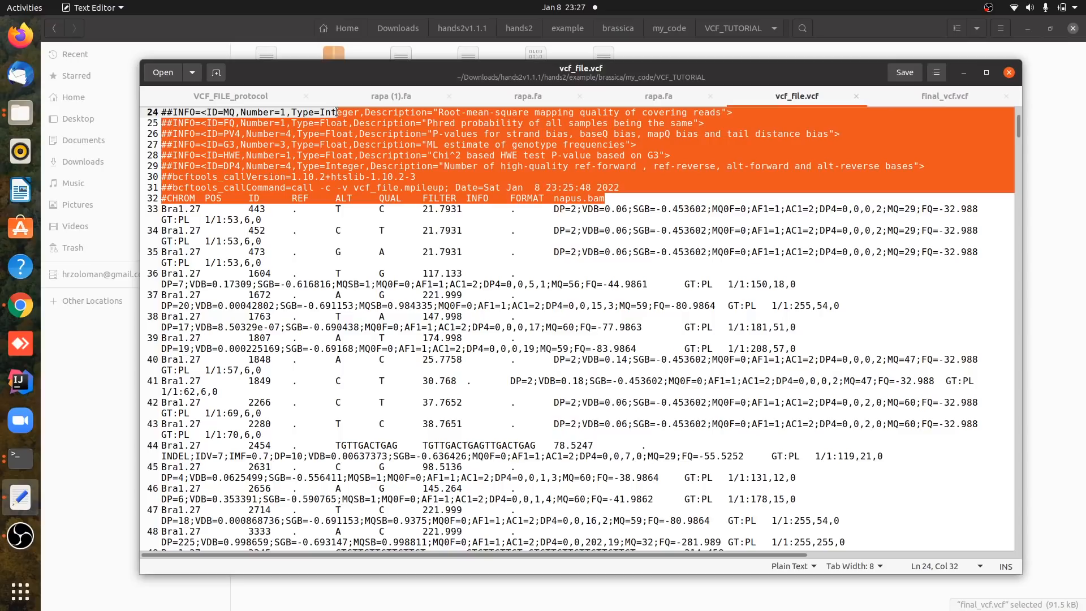
{"action": "scroll", "scroll_direction": "up", "scroll_amount": 3}
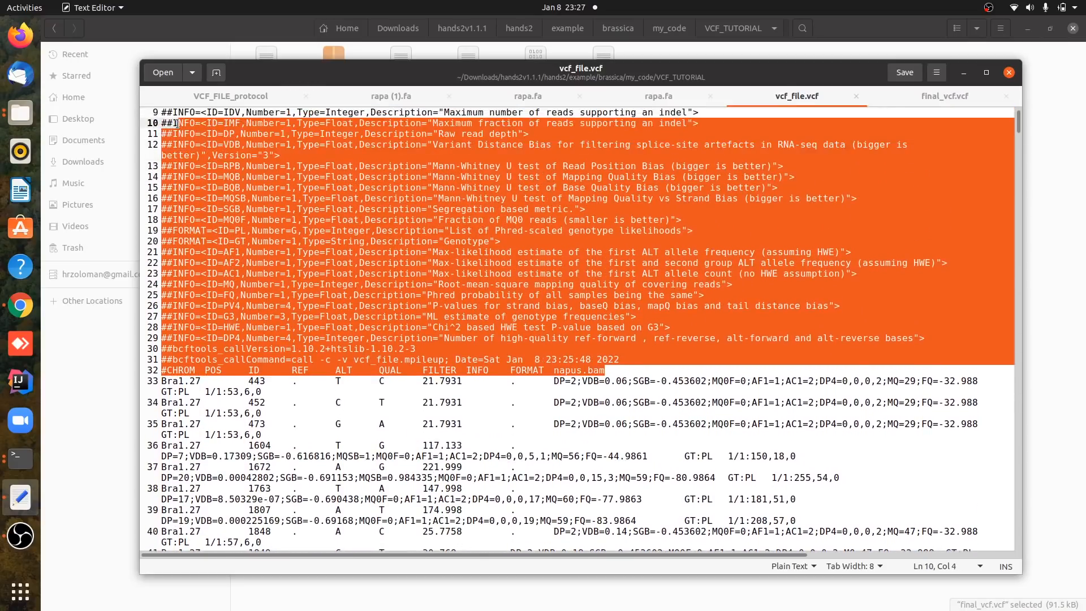
{"action": "scroll", "scroll_direction": "up", "scroll_amount": 3}
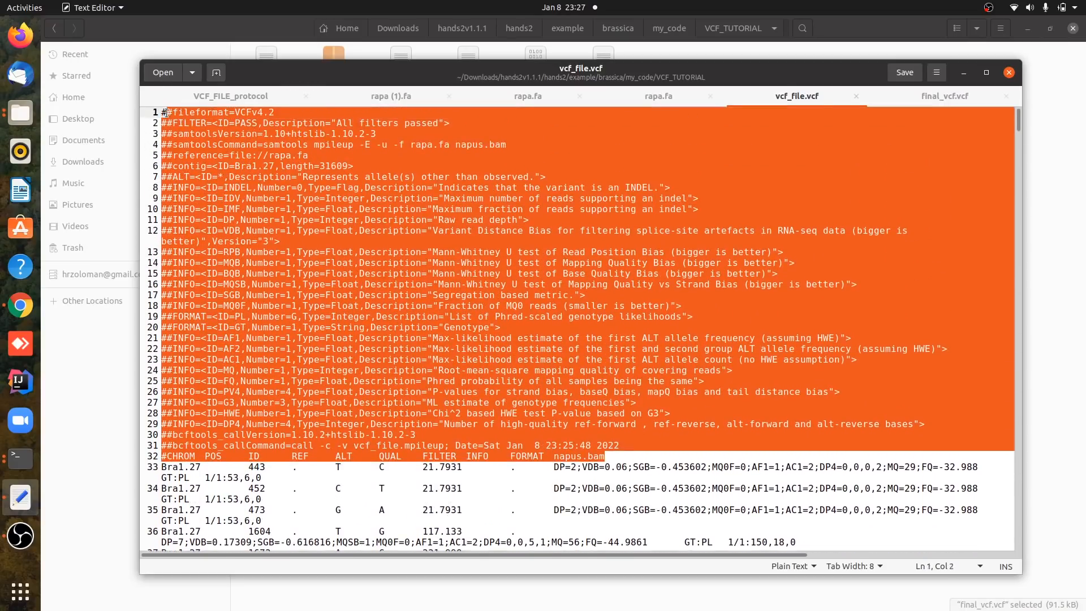
{"action": "left_click", "coordinate": [166, 112]}
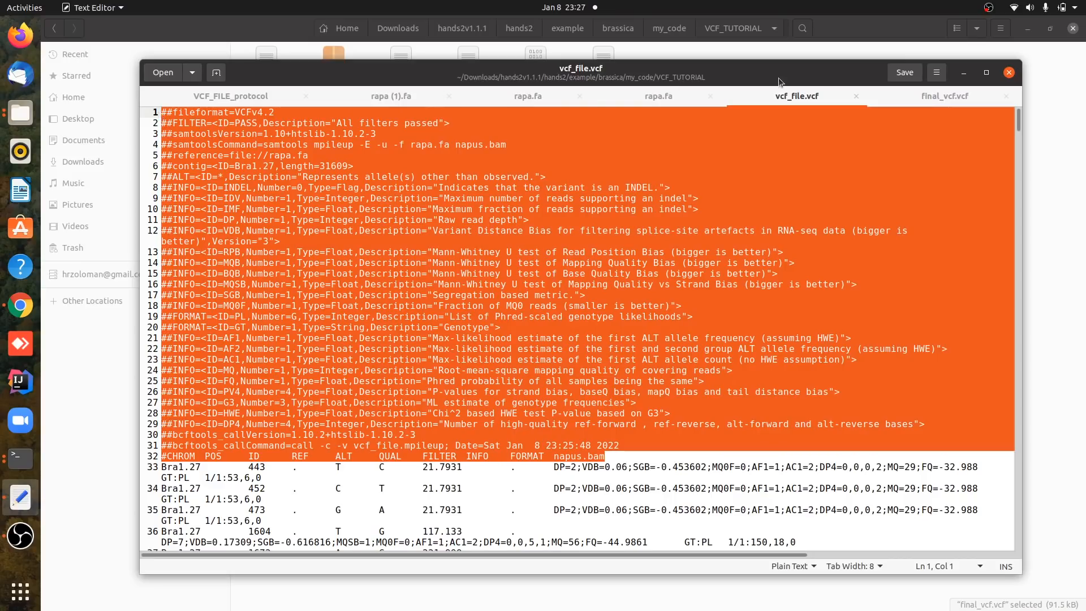
{"action": "left_click", "coordinate": [943, 95]}
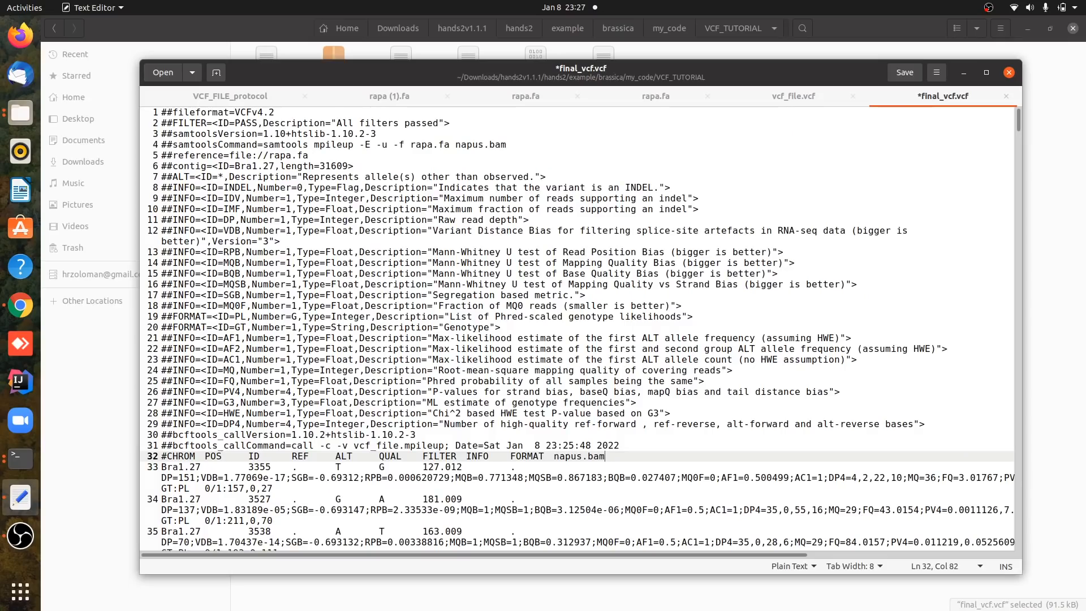
- Save final_vcf.vcf and scroll through its header and 0/1 variant lines to verify
{"action": "left_click", "coordinate": [904, 72]}
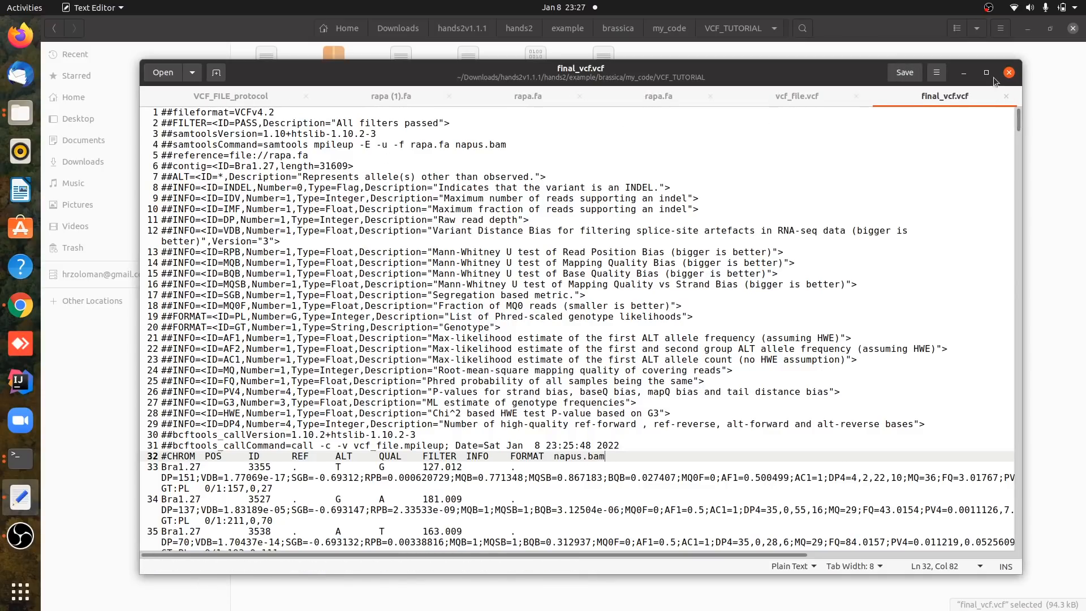
{"action": "left_click", "coordinate": [986, 73]}
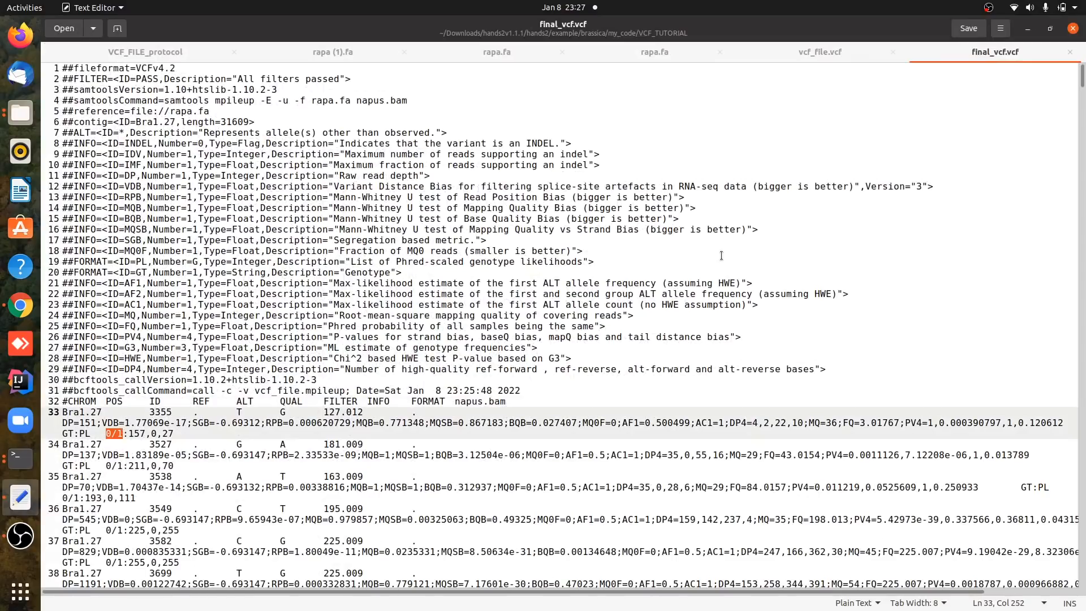
{"action": "left_click", "coordinate": [481, 239]}
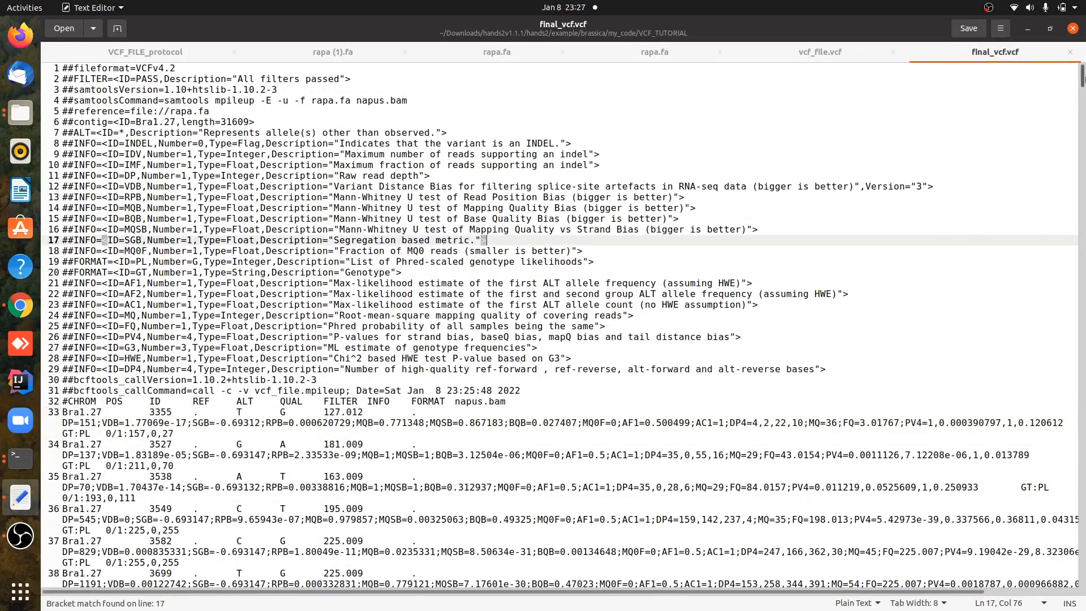
{"action": "scroll", "scroll_direction": "down", "scroll_amount": 3}
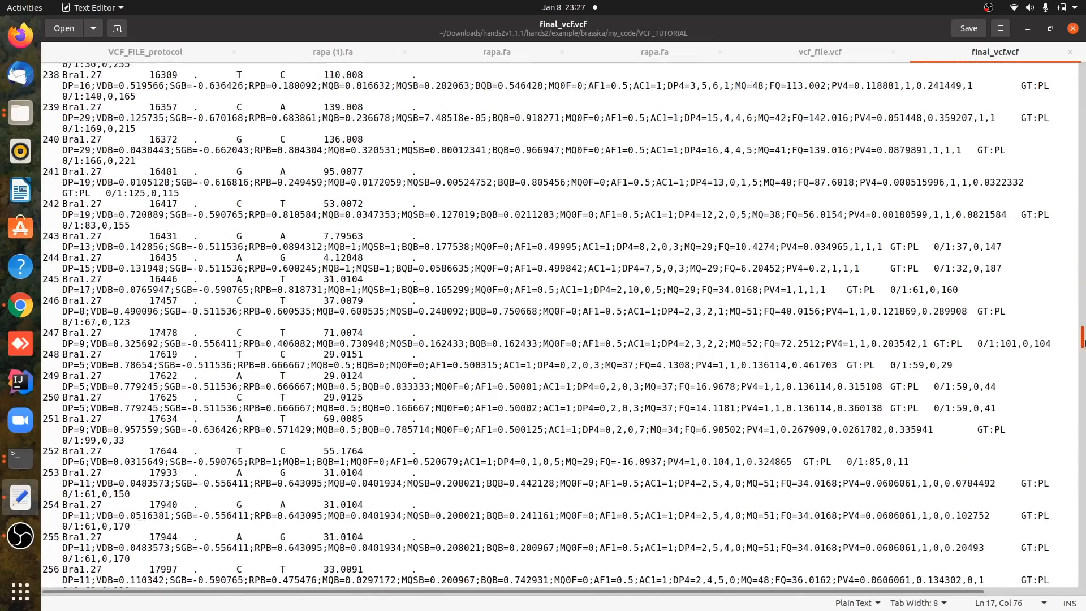
{"action": "scroll", "scroll_direction": "down", "scroll_amount": 3}
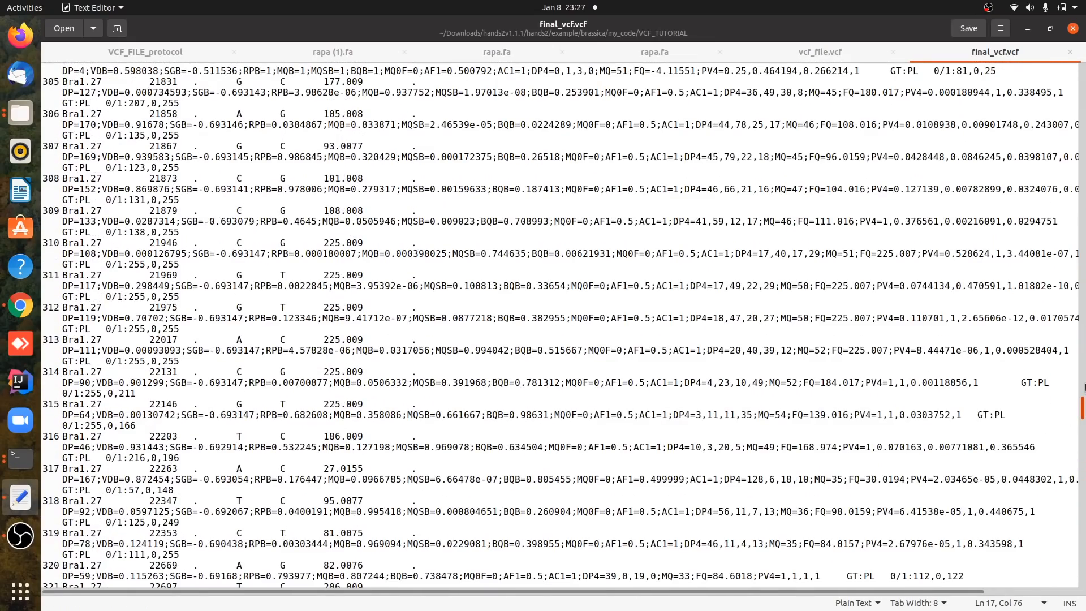
{"action": "scroll", "scroll_direction": "up", "scroll_amount": 3}
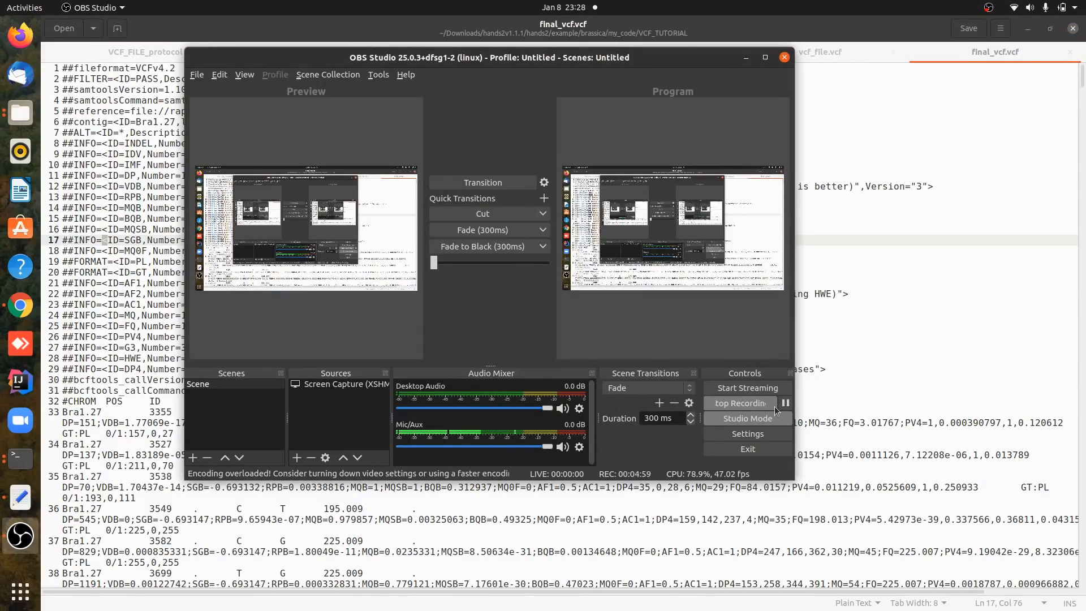
{"action": "mouse_move", "coordinate": [751, 408]}
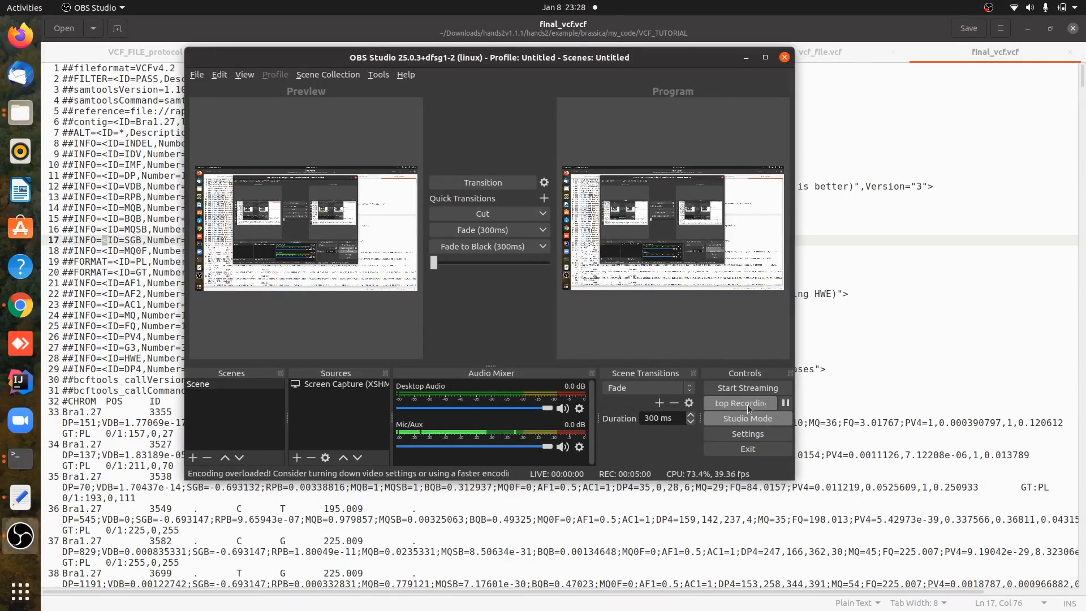